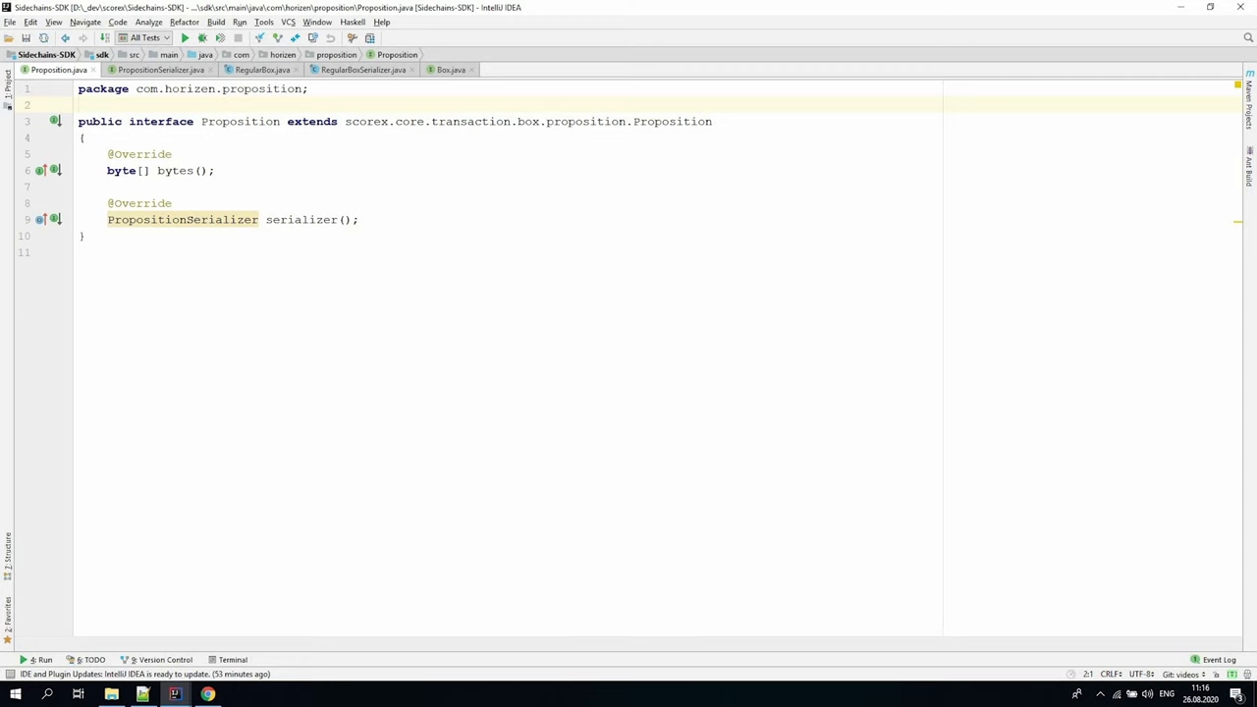
- Jump from Proposition.java to the PropositionSerializer interface via its serializer return type
{"action": "left_click", "coordinate": [80, 105]}
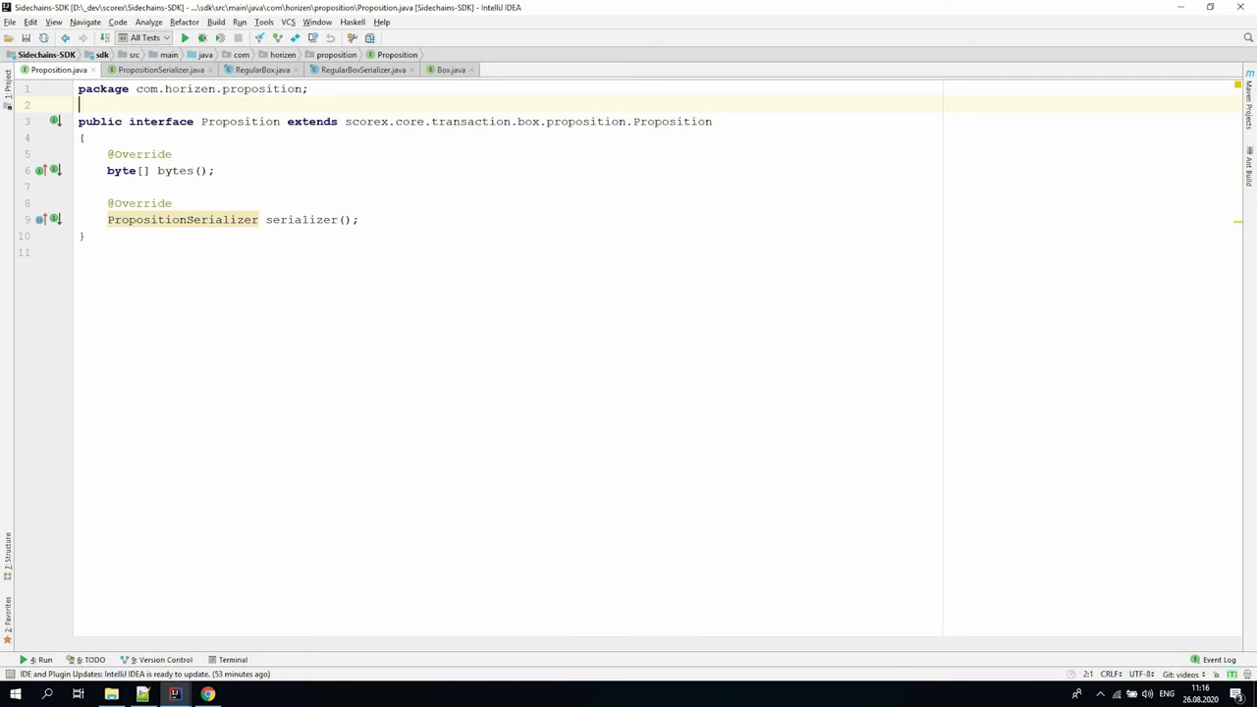
{"action": "left_click", "coordinate": [108, 170]}
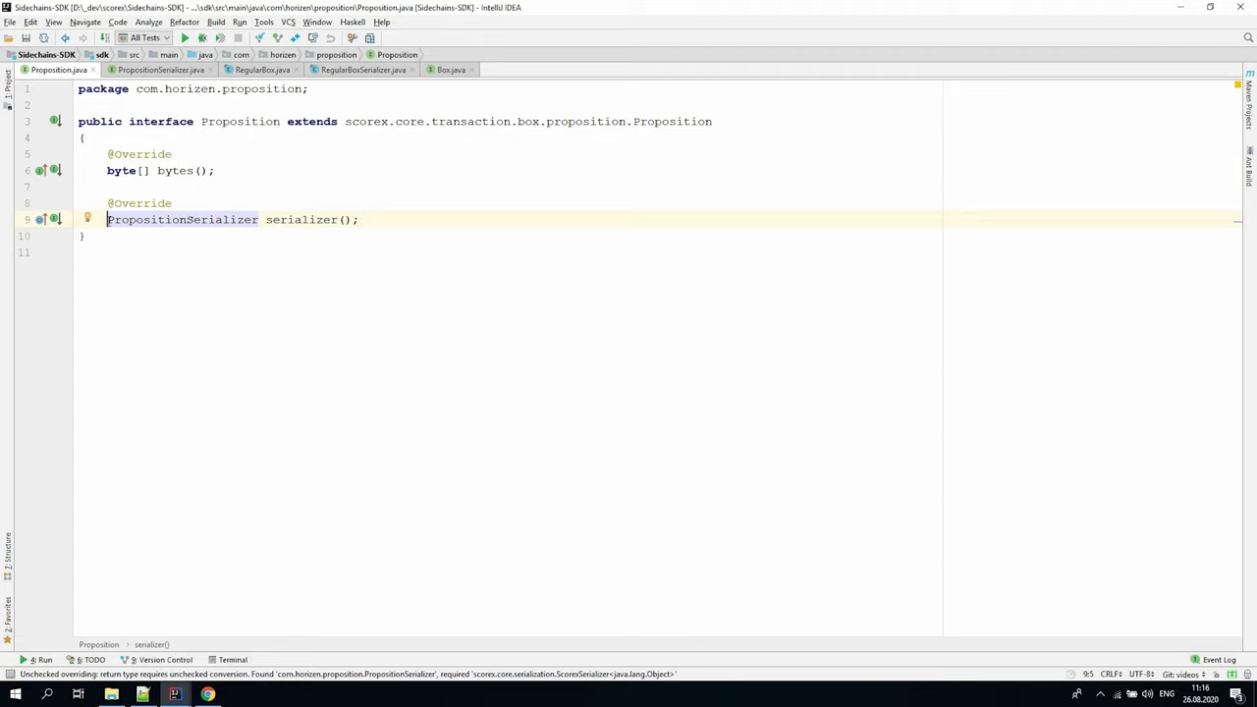
{"action": "mouse_move", "coordinate": [181, 219]}
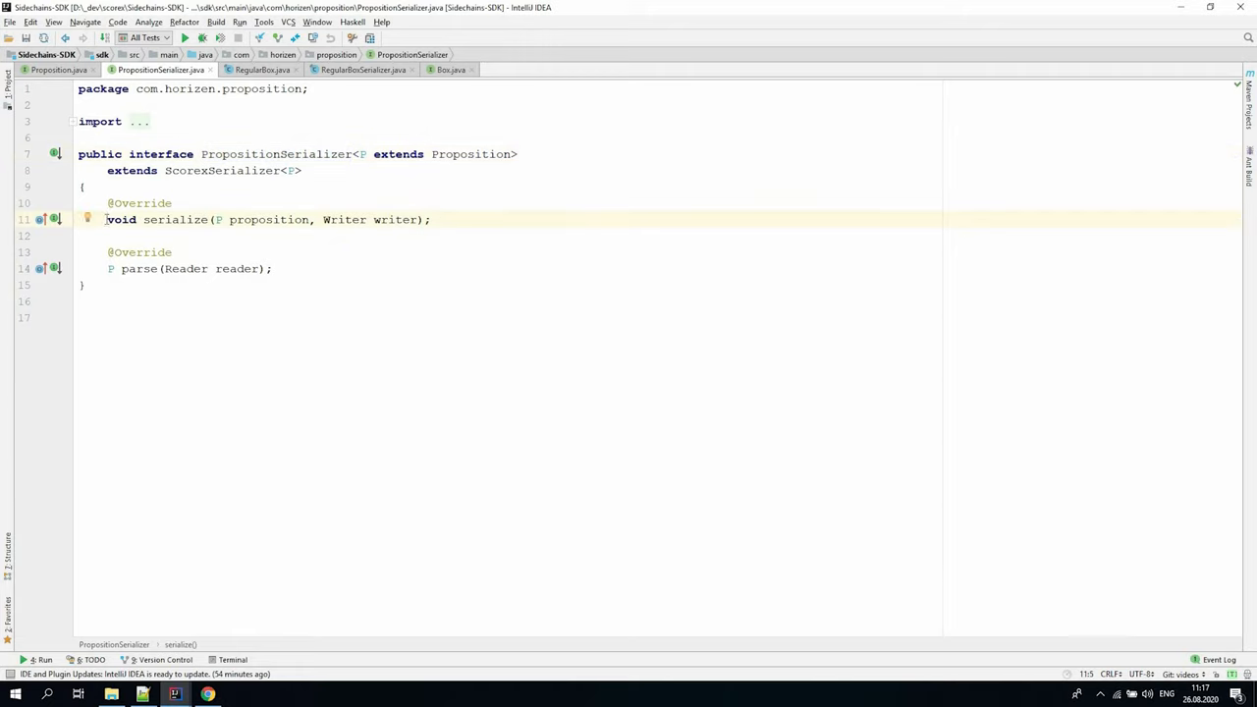
- Bring up RegularBox.java to show its bytes(), serializer() and parseBytes() code
{"action": "left_click", "coordinate": [108, 268]}
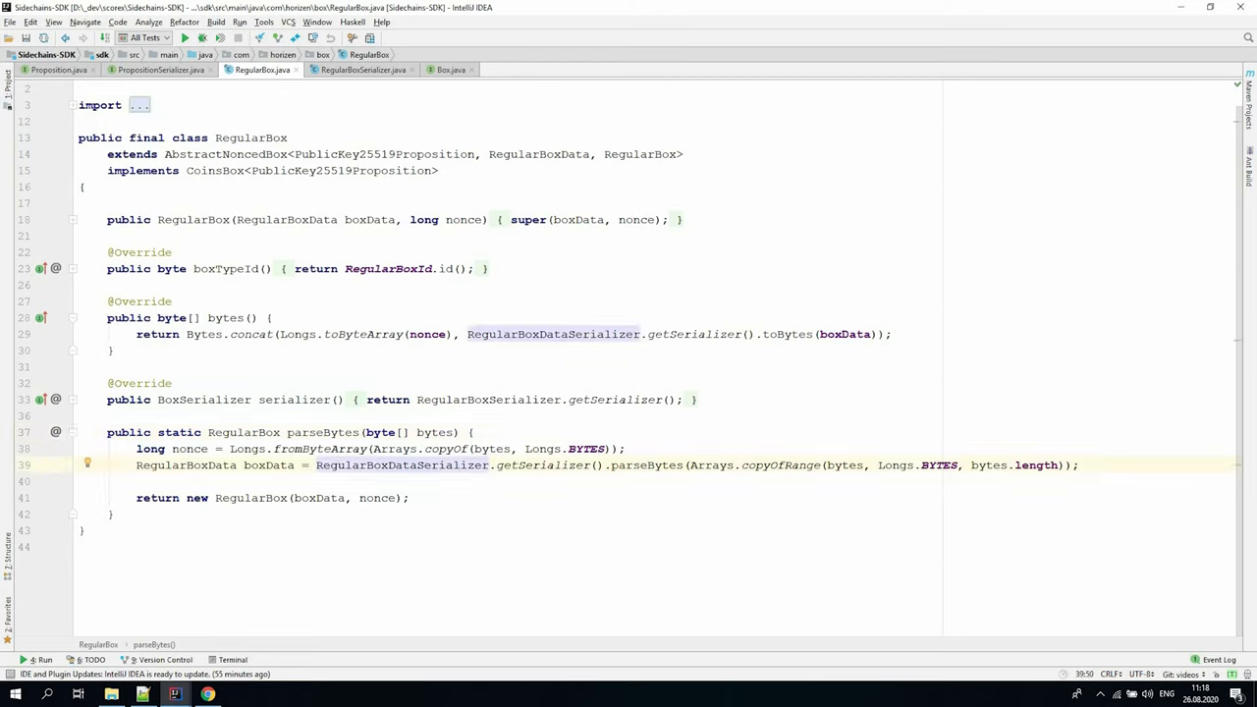
- Open CarRegistryAppModule.java in lambo-registry to view its serializer registrations
{"action": "left_click", "coordinate": [107, 399]}
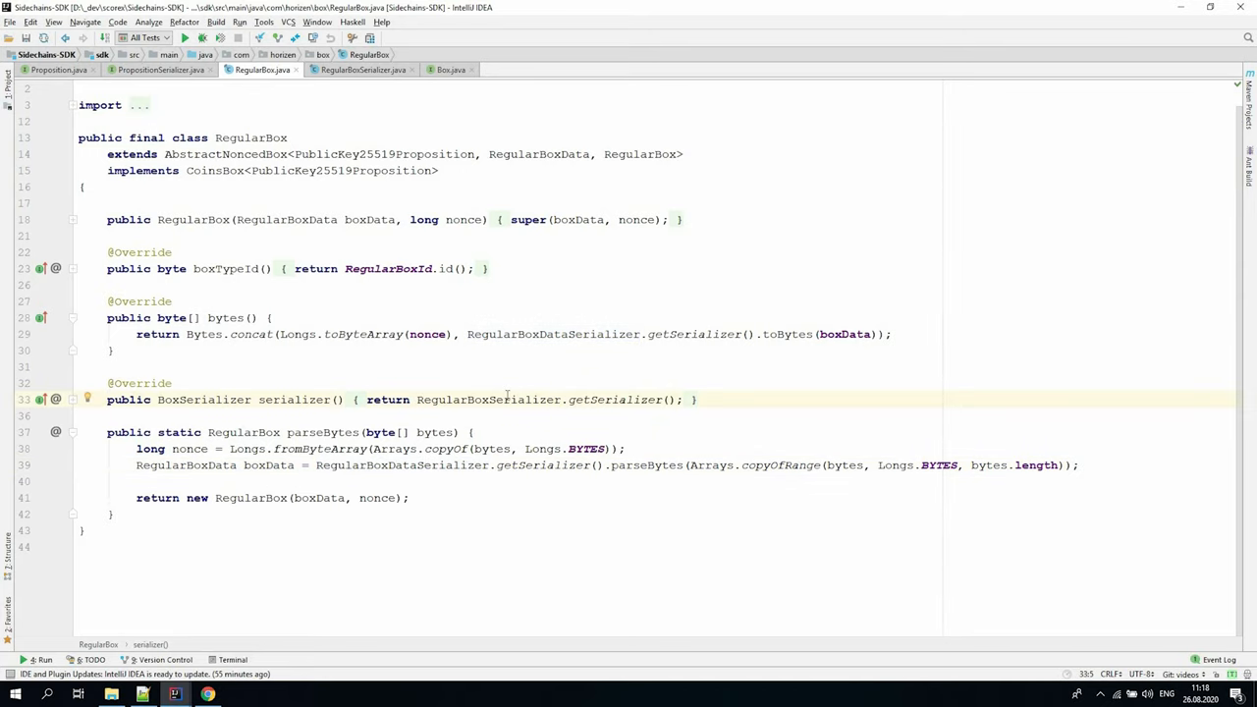
{"action": "left_click", "coordinate": [362, 70]}
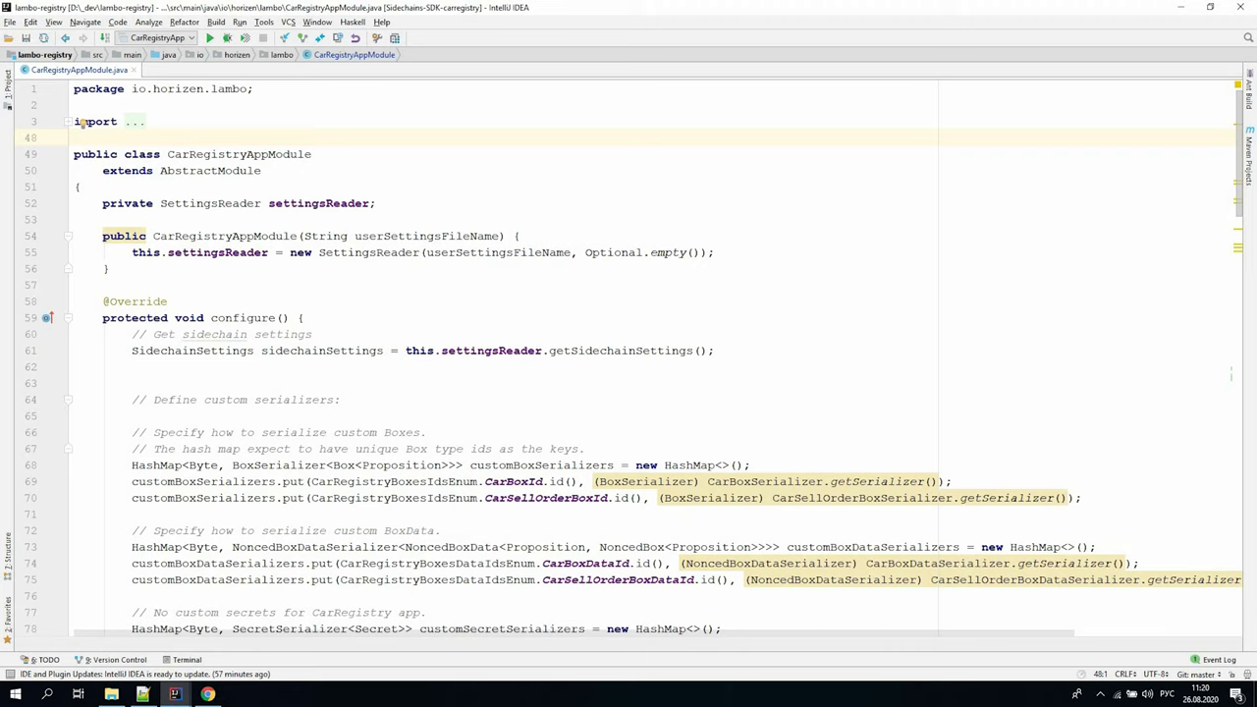
{"action": "left_click", "coordinate": [132, 464]}
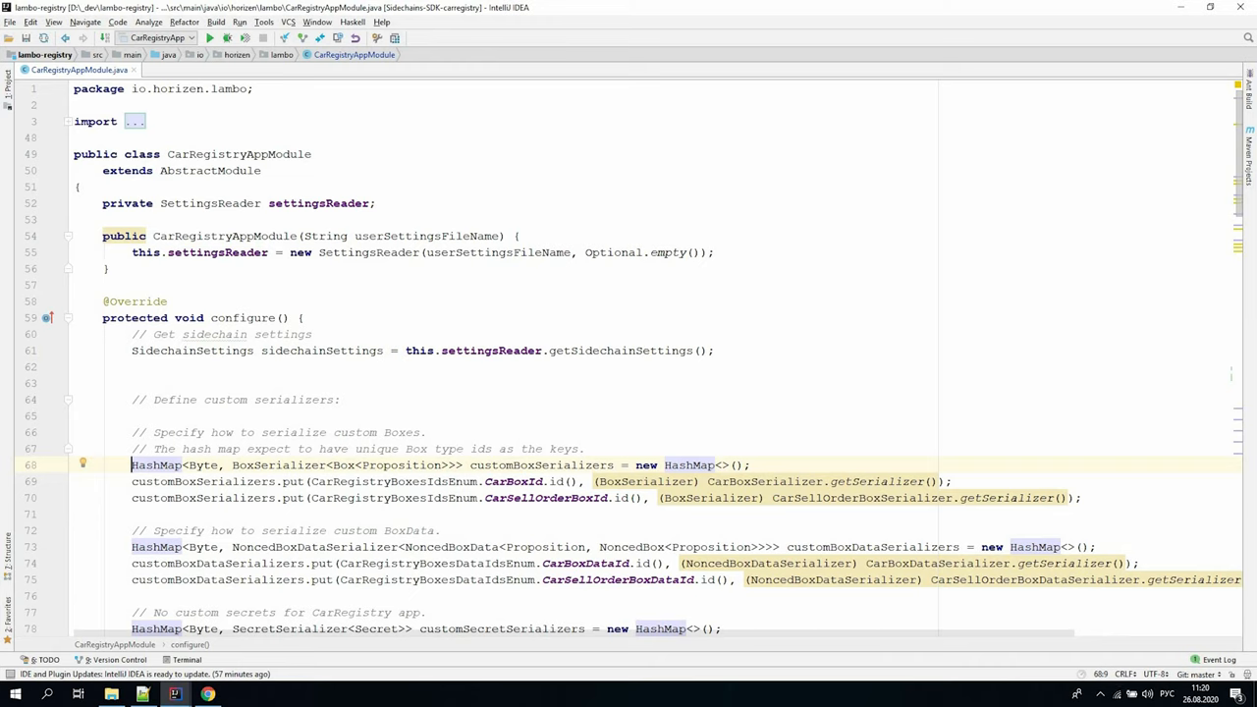
{"action": "mouse_move", "coordinate": [780, 451]}
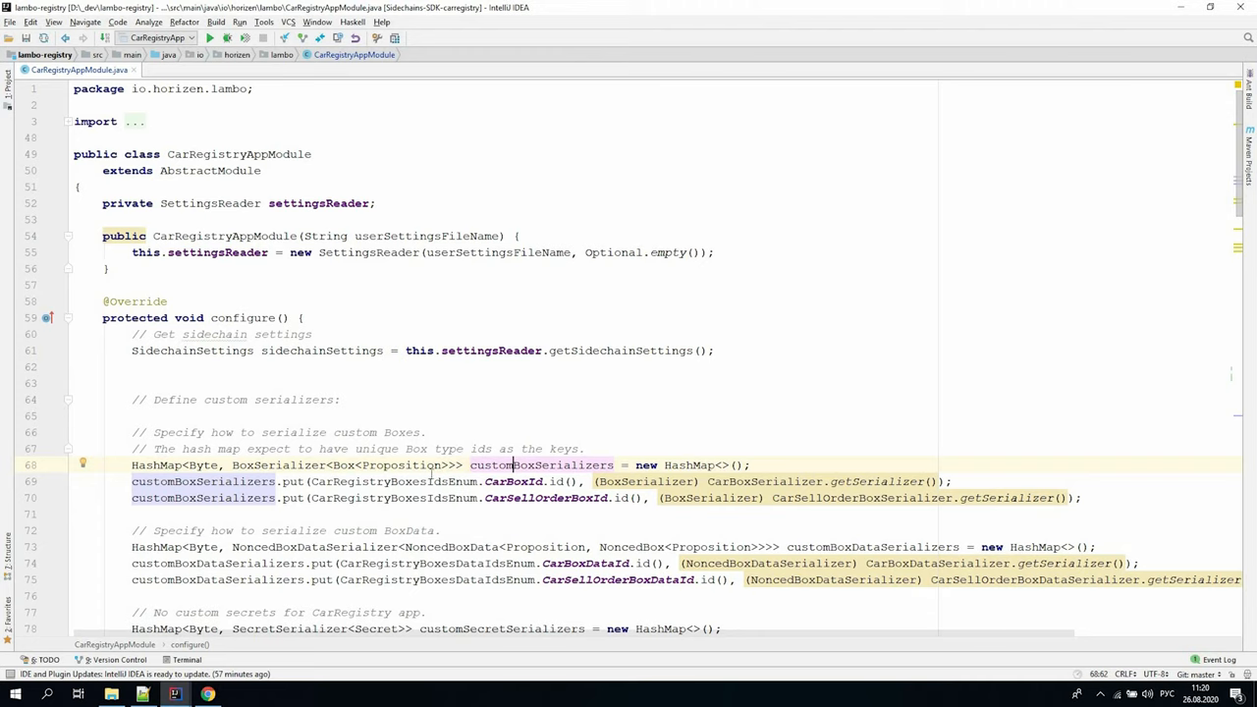
{"action": "scroll", "scroll_direction": "down", "scroll_amount": 3}
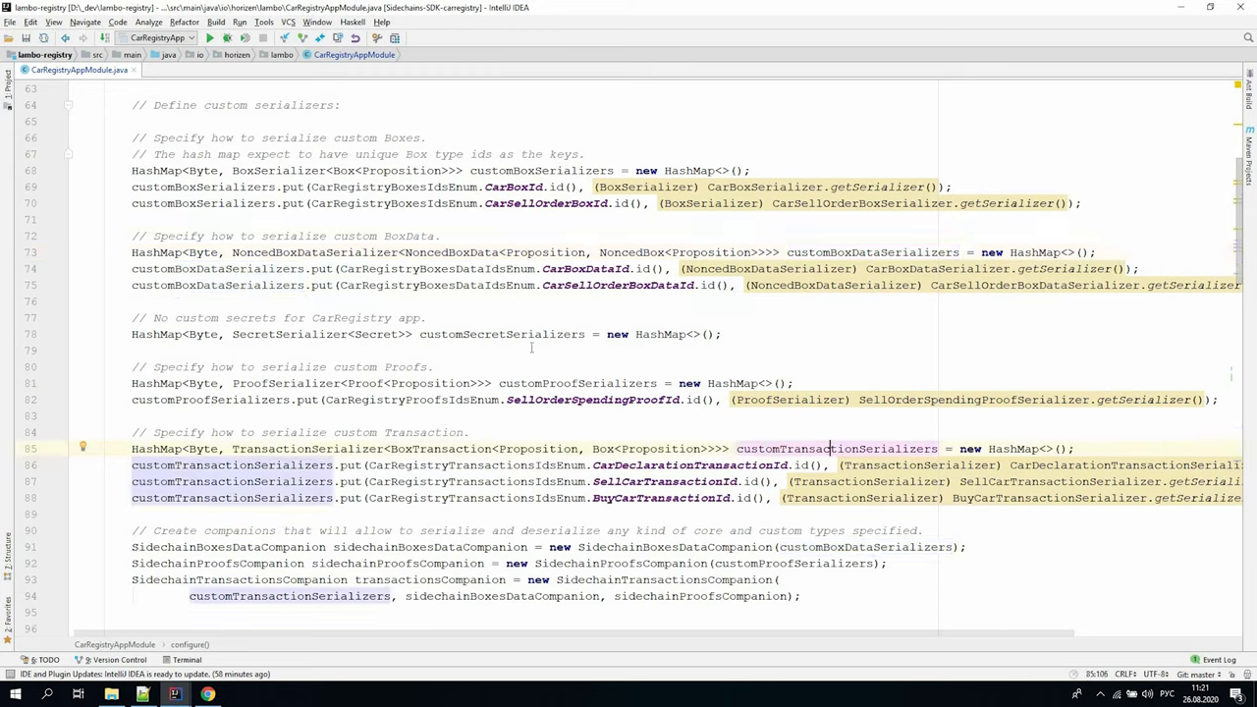
{"action": "left_click", "coordinate": [527, 334]}
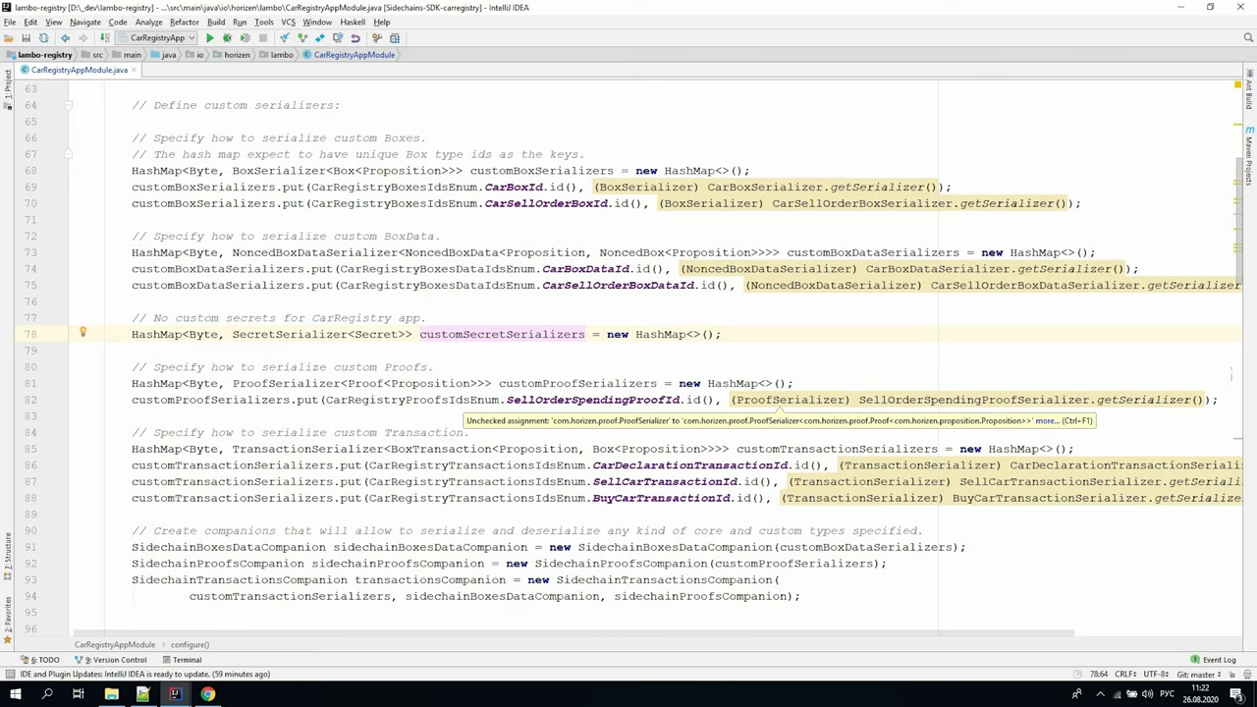
{"action": "mouse_move", "coordinate": [175, 694]}
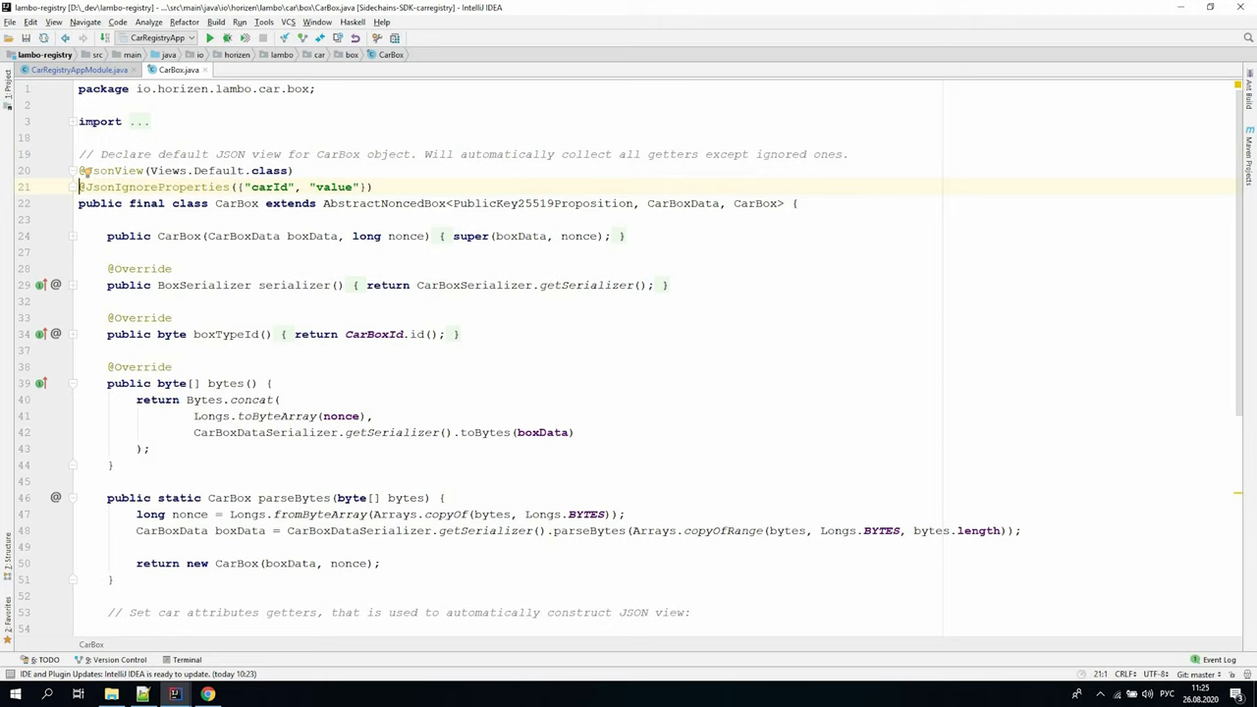
- Scroll CarBox.java down to the parseBytes() method and car attribute getters
{"action": "scroll", "scroll_direction": "down", "scroll_amount": 3}
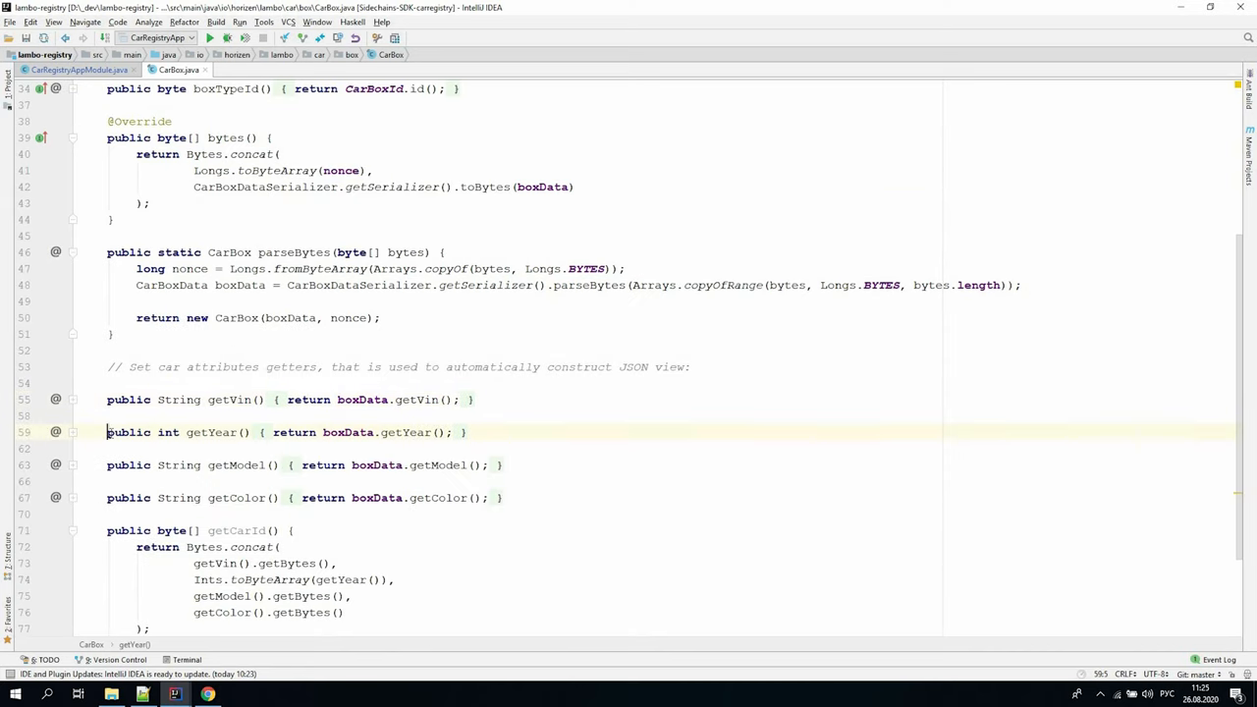